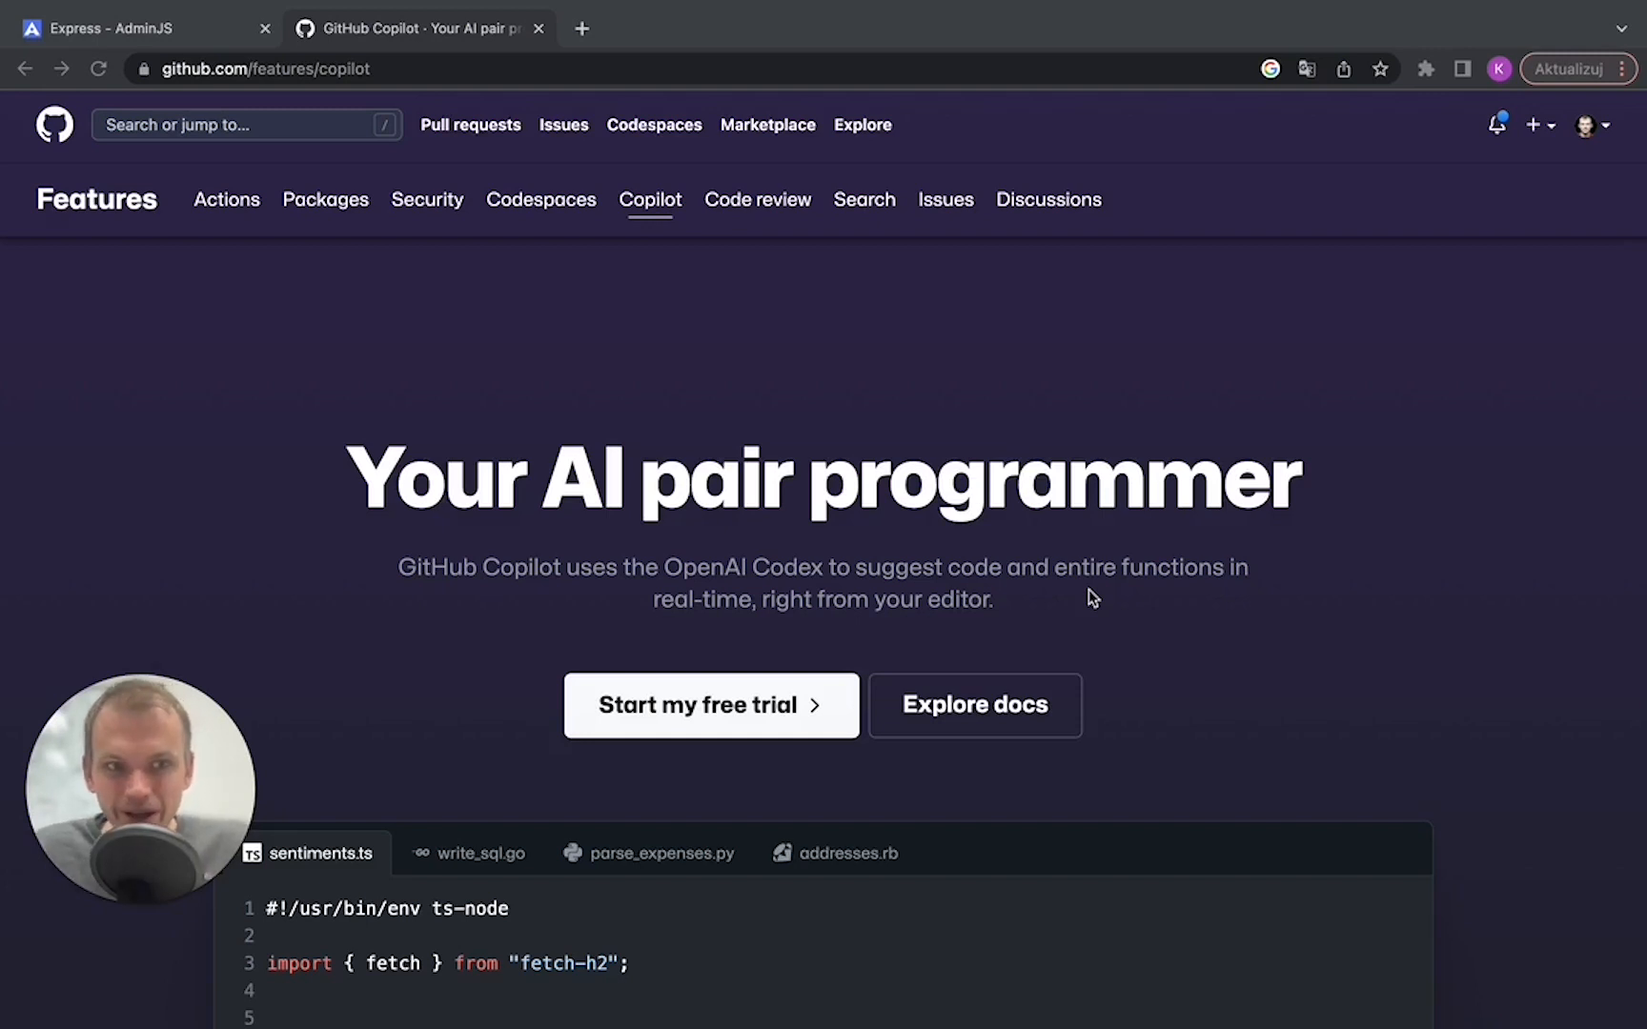
{"action": "mouse_move", "coordinate": [940, 482]}
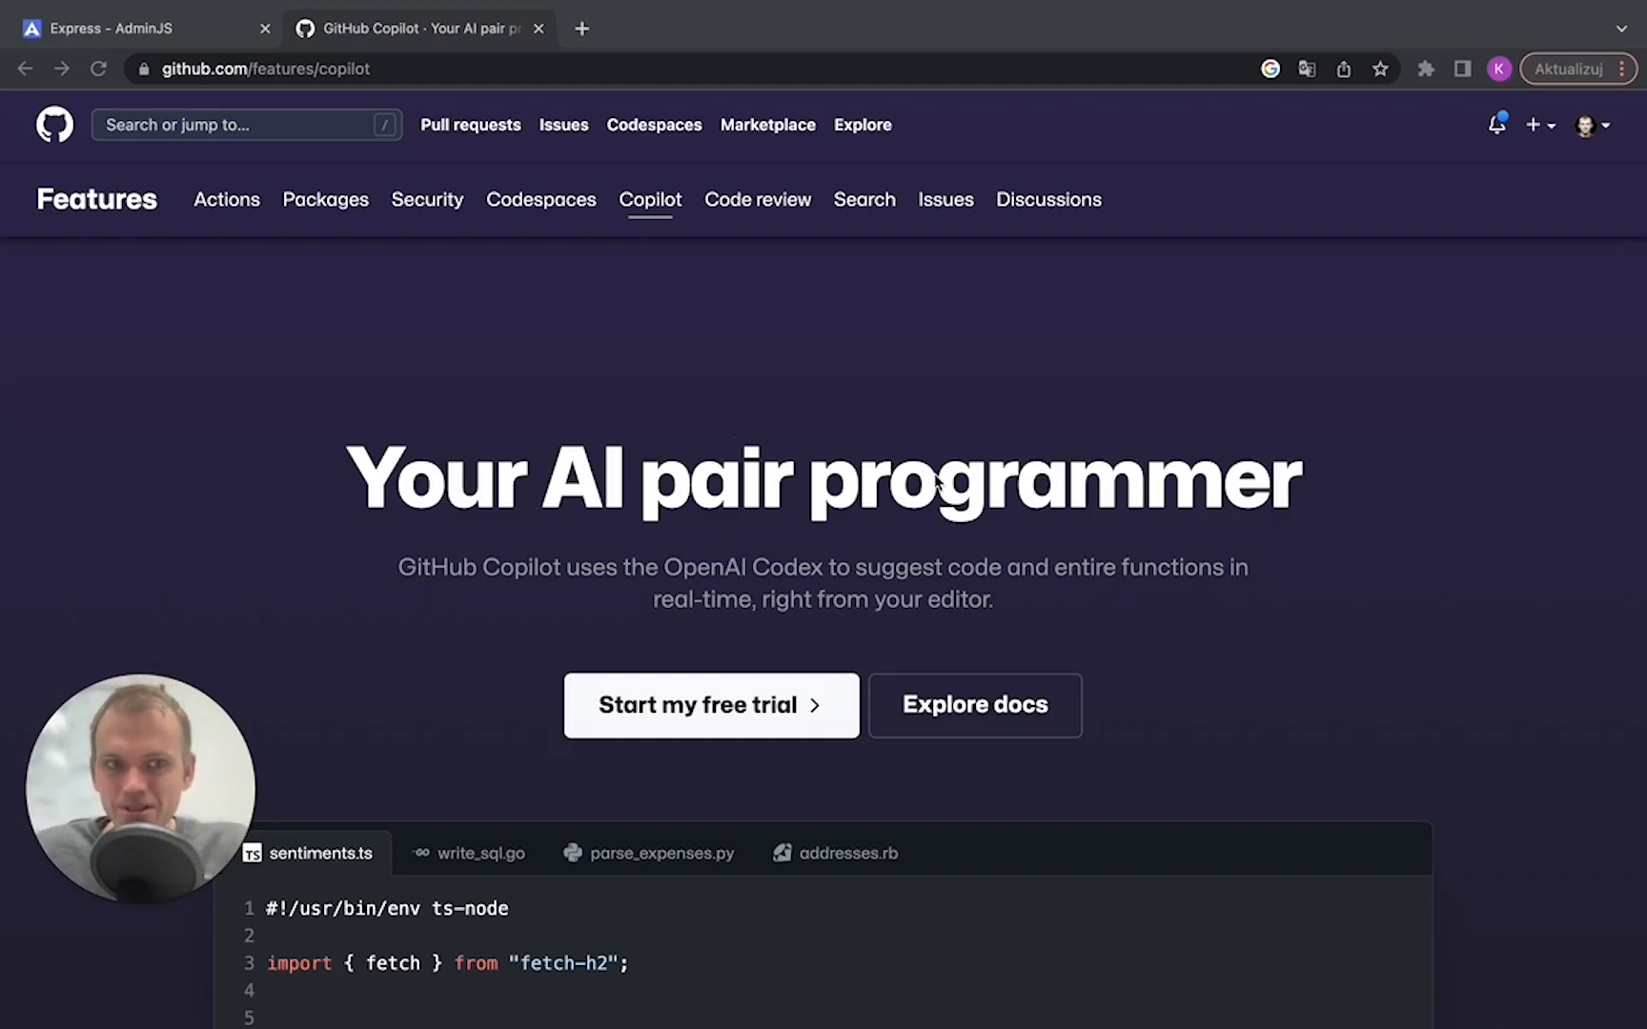
{"action": "mouse_move", "coordinate": [1256, 526]}
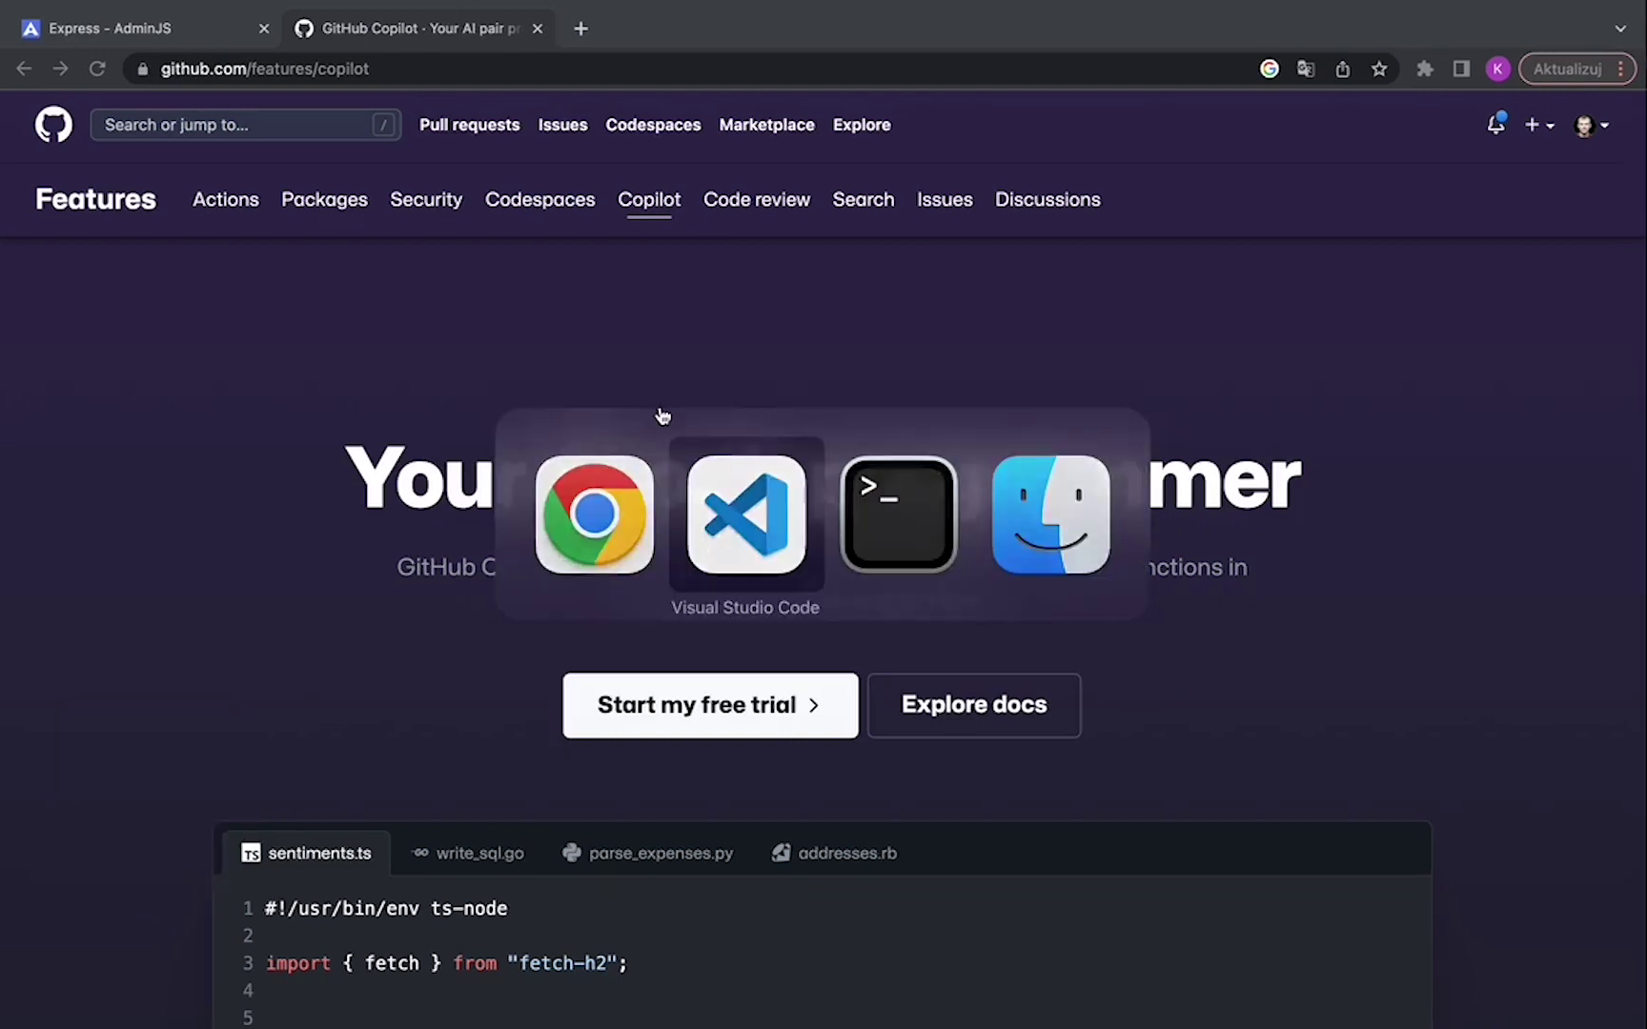
- Write the comment '//write admin panel with AdminJS' in app.js
{"action": "left_click", "coordinate": [744, 514]}
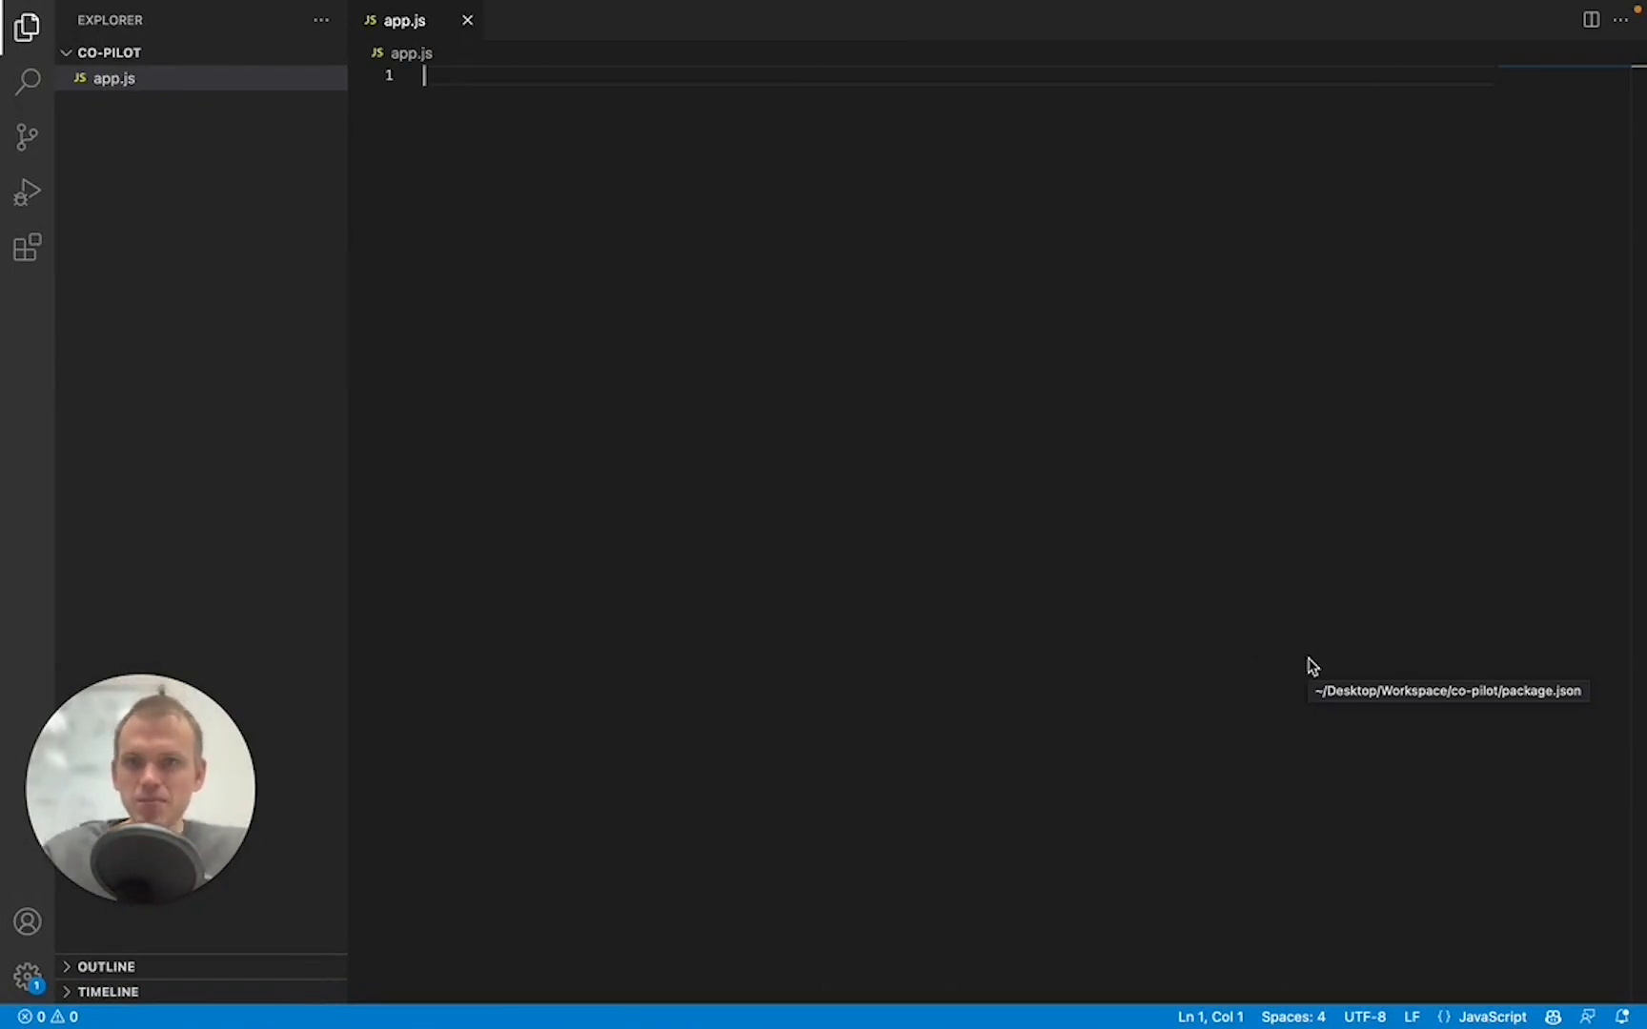
{"action": "type", "text": "//wf"}
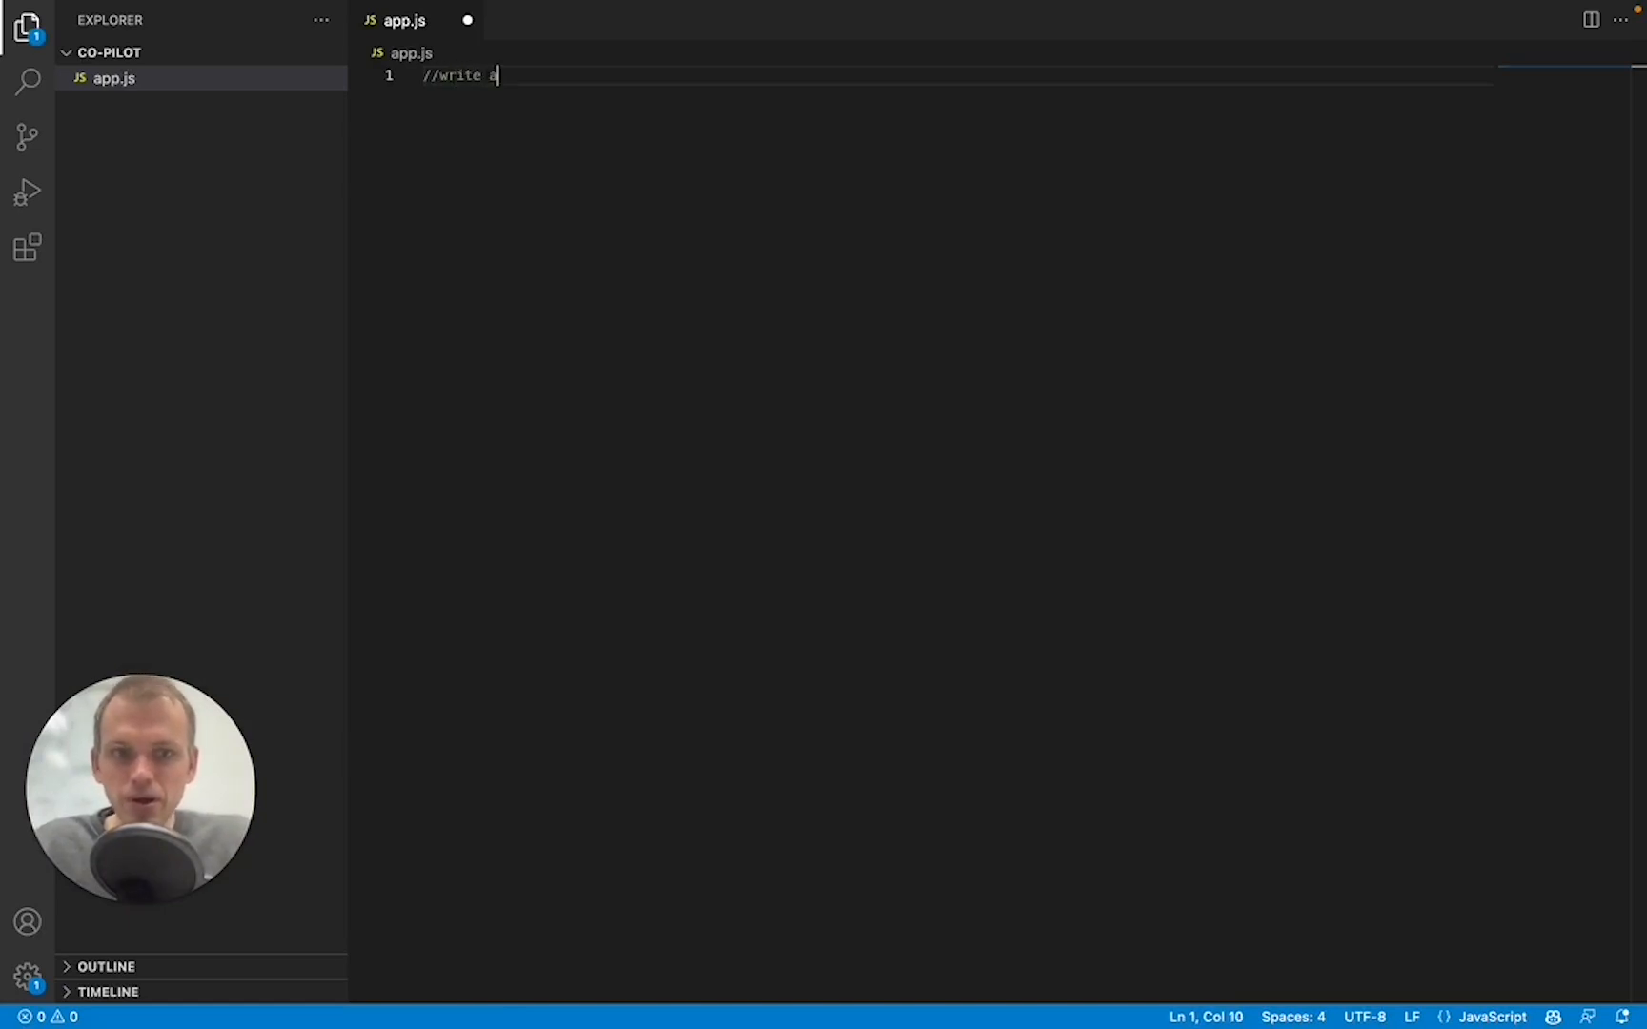
{"action": "type", "text": "admin panel w"}
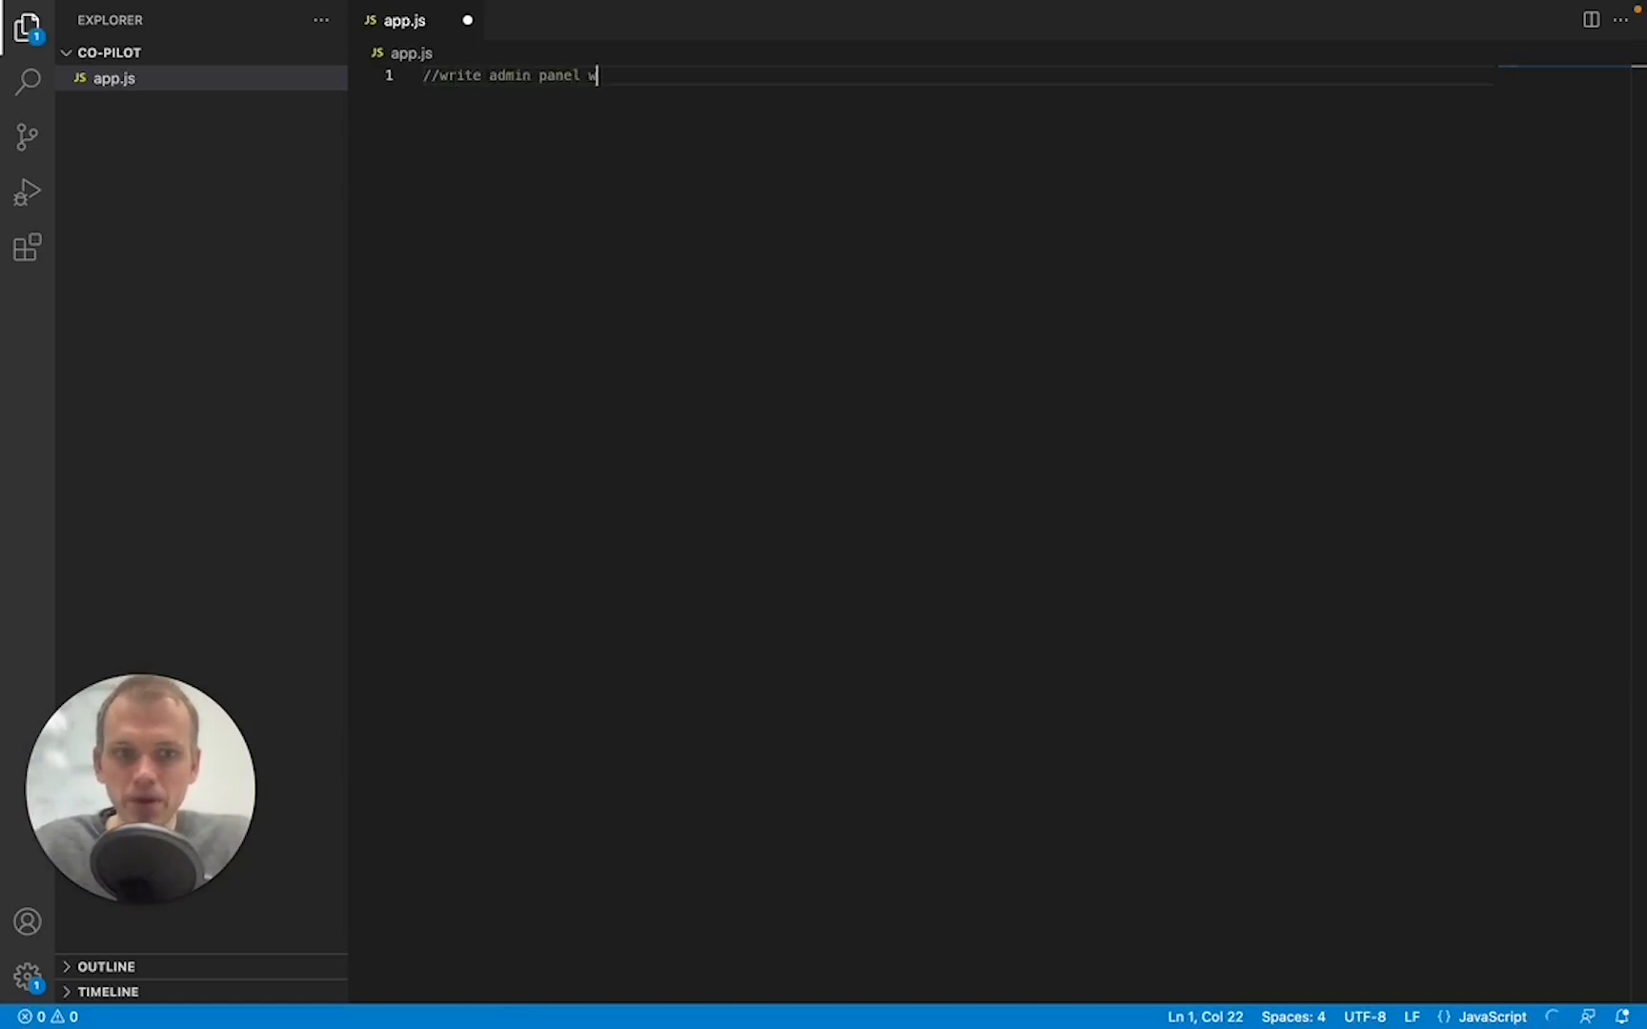
{"action": "type", "text": "ith AdminJS"}
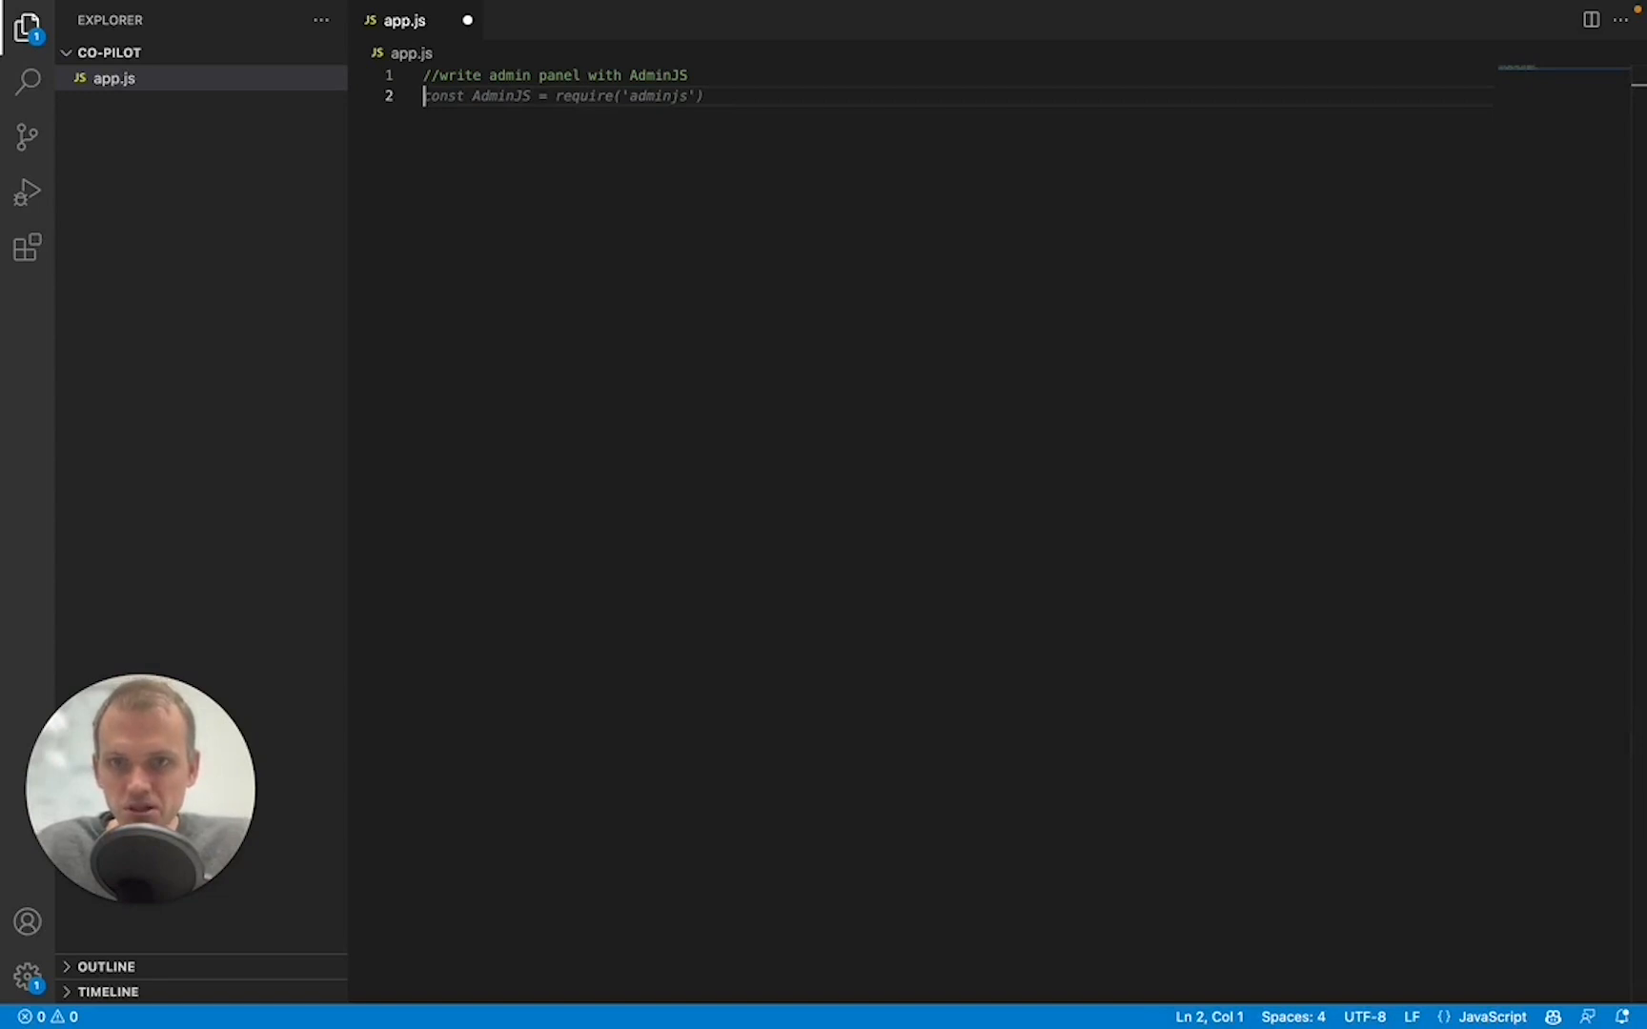
{"action": "type", "text": "const AdminJSExpress = require('@adminjs/express')"}
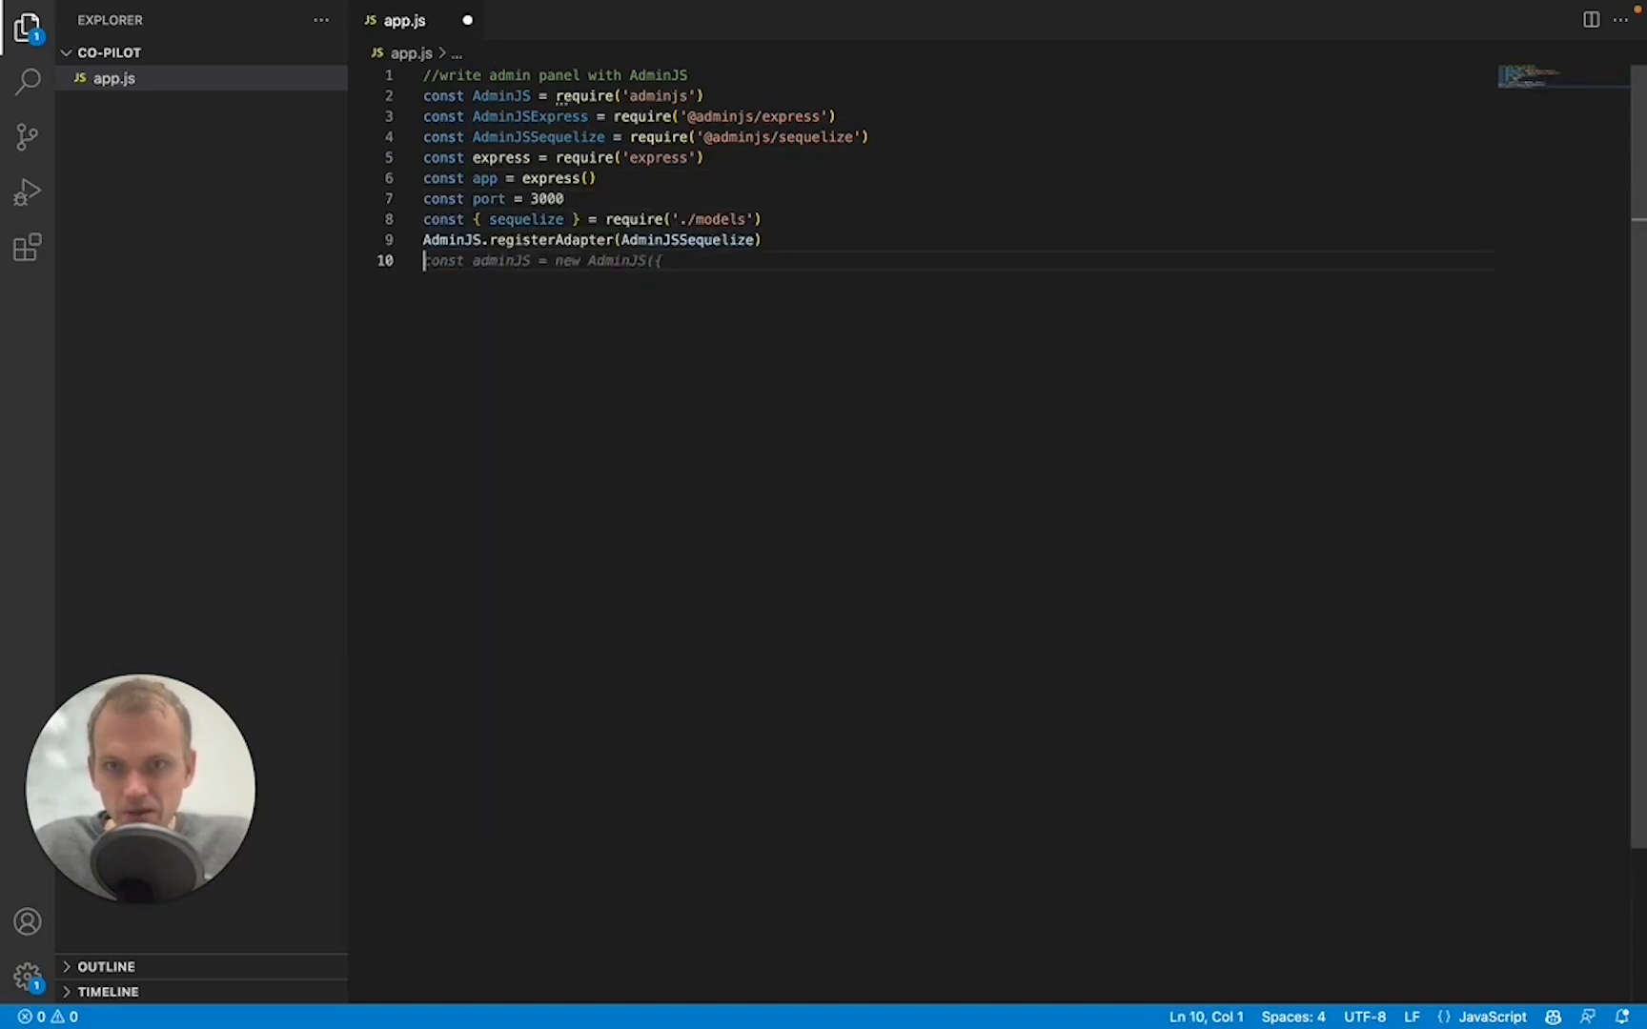
{"action": "type", "text": "databases: [sequelize],"}
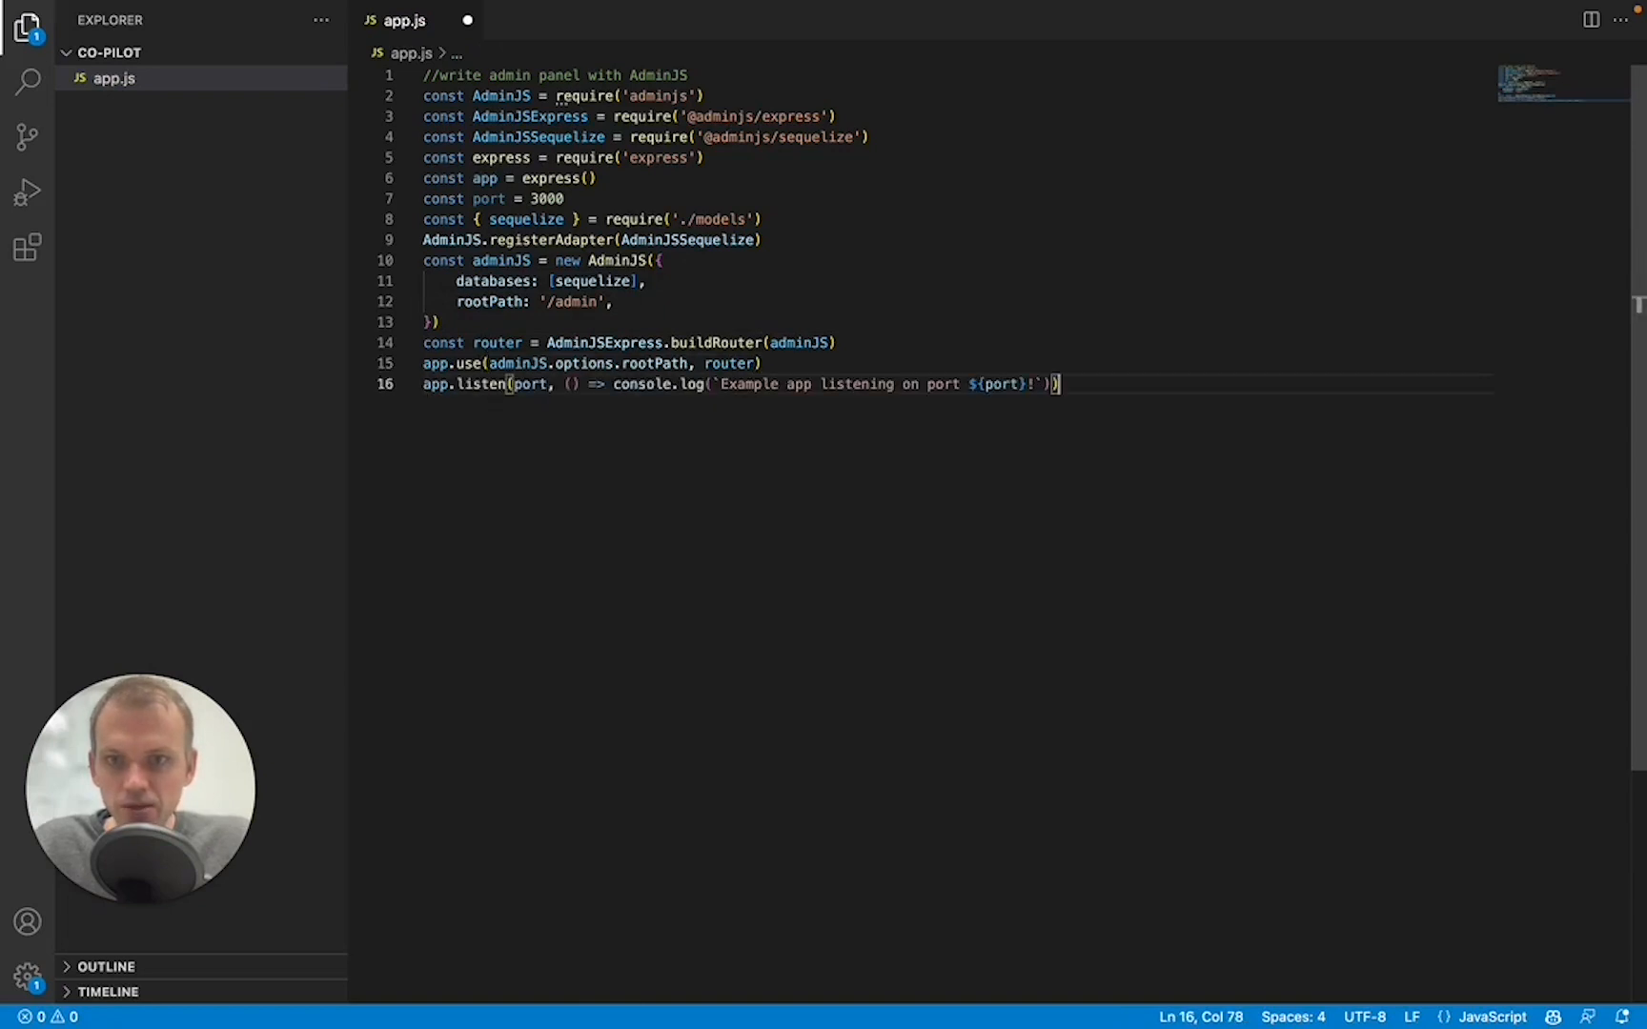
- Remove the Sequelize and ./models lines so AdminJS keeps only rootPath '/admin', then leave the editor
{"action": "key", "text": "Enter"}
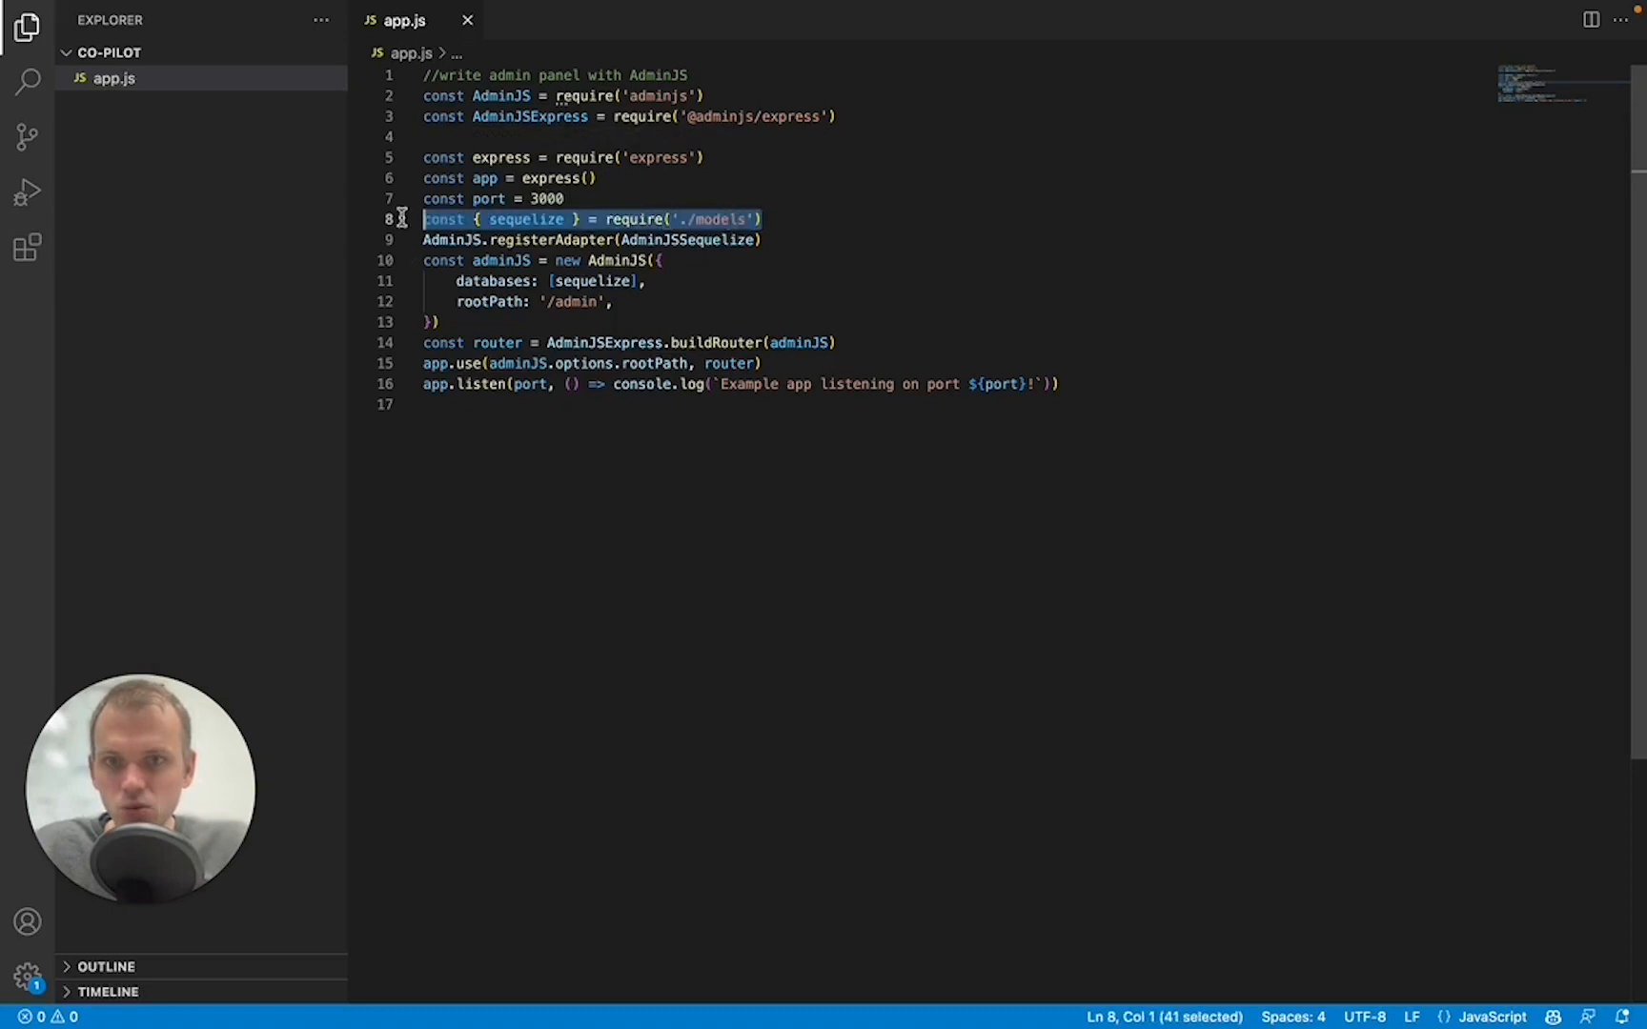
{"action": "key", "text": "Delete"}
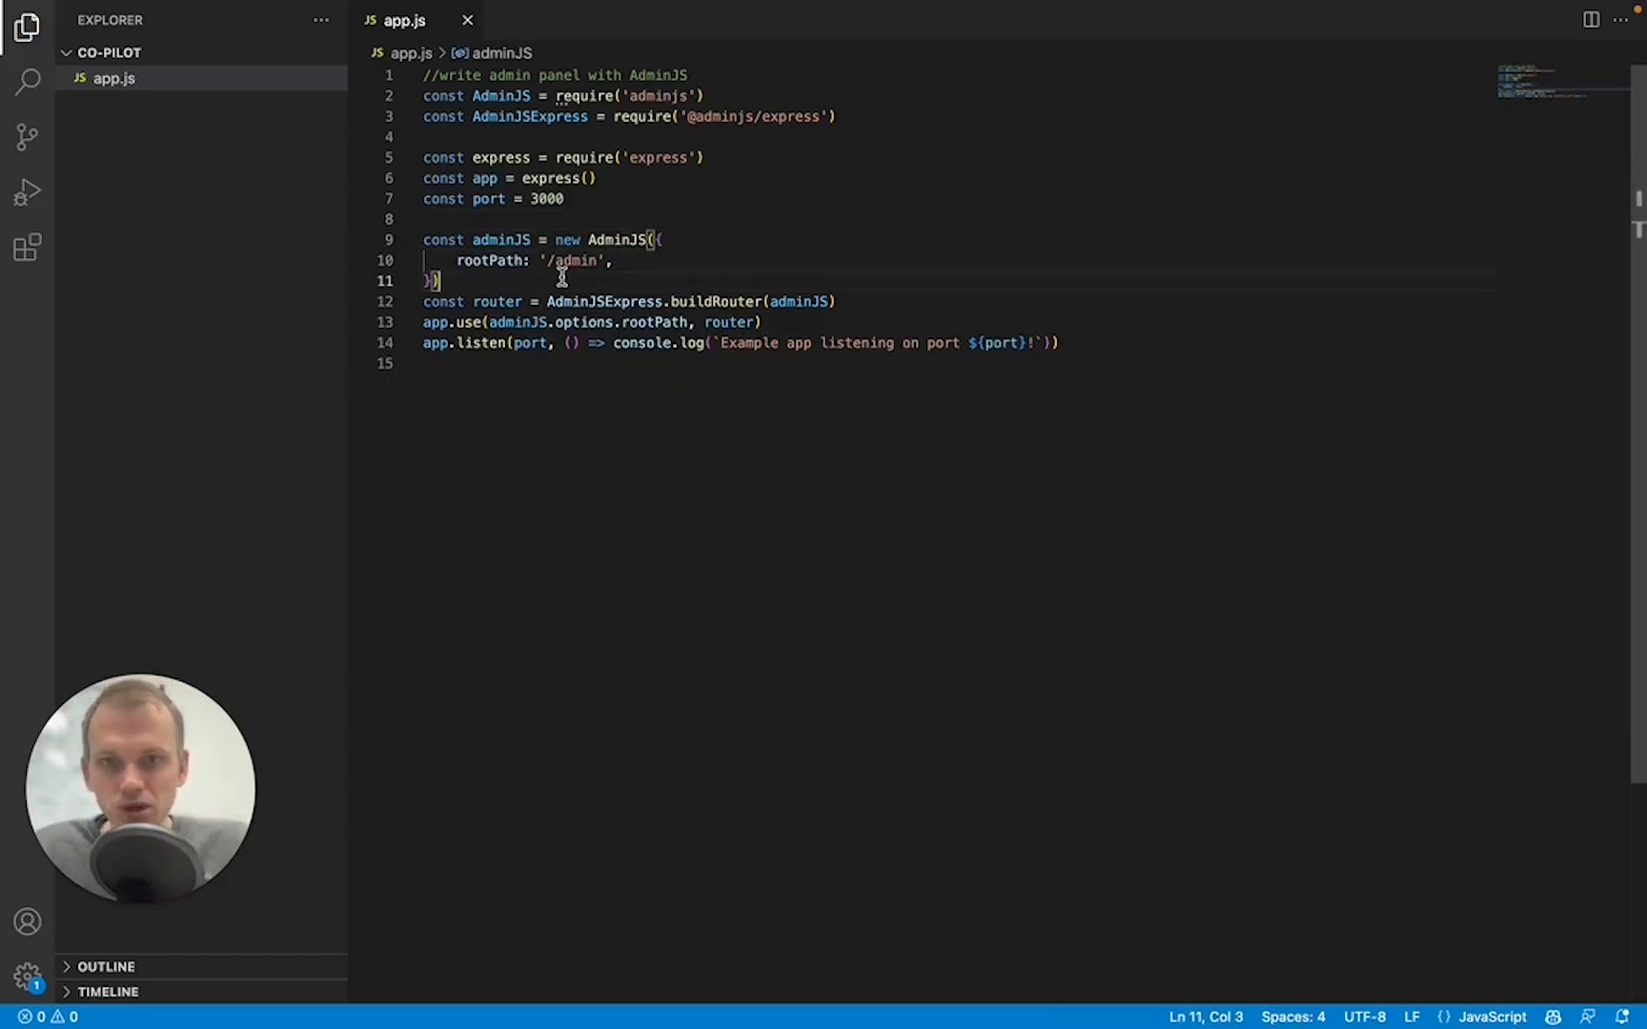
{"action": "key", "text": "Cmd+Tab"}
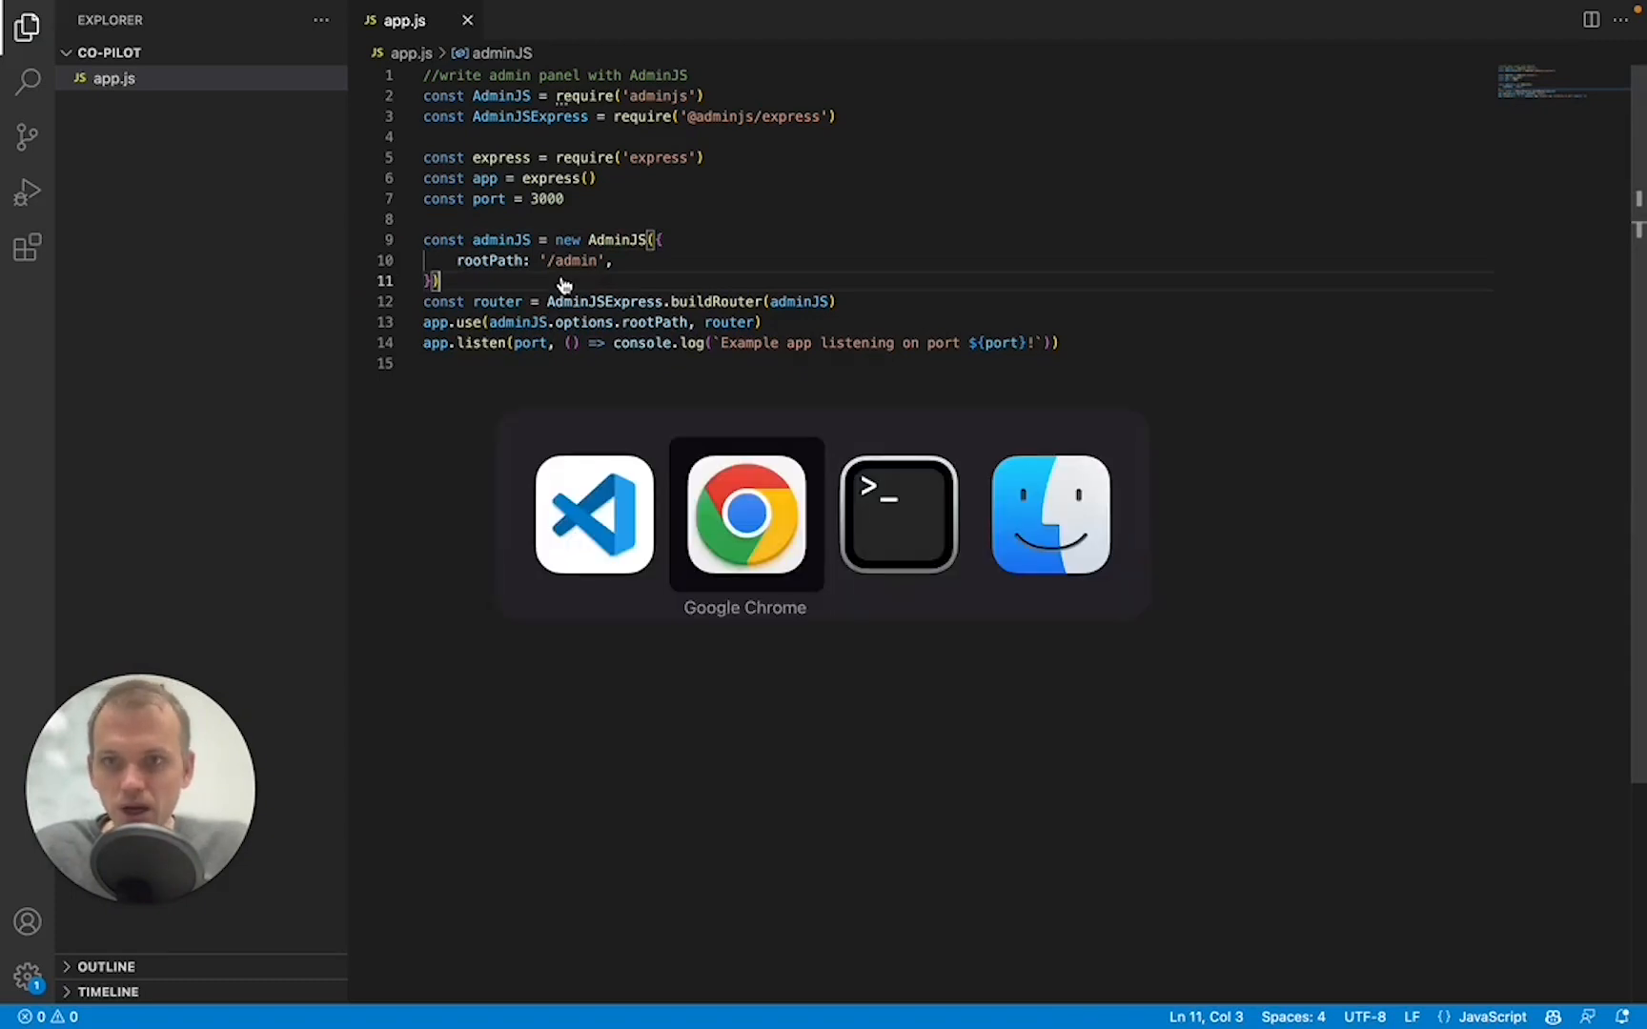
- Run node app.js and see the "Cannot find module 'tslib'" error
{"action": "double_click", "coordinate": [665, 95]}
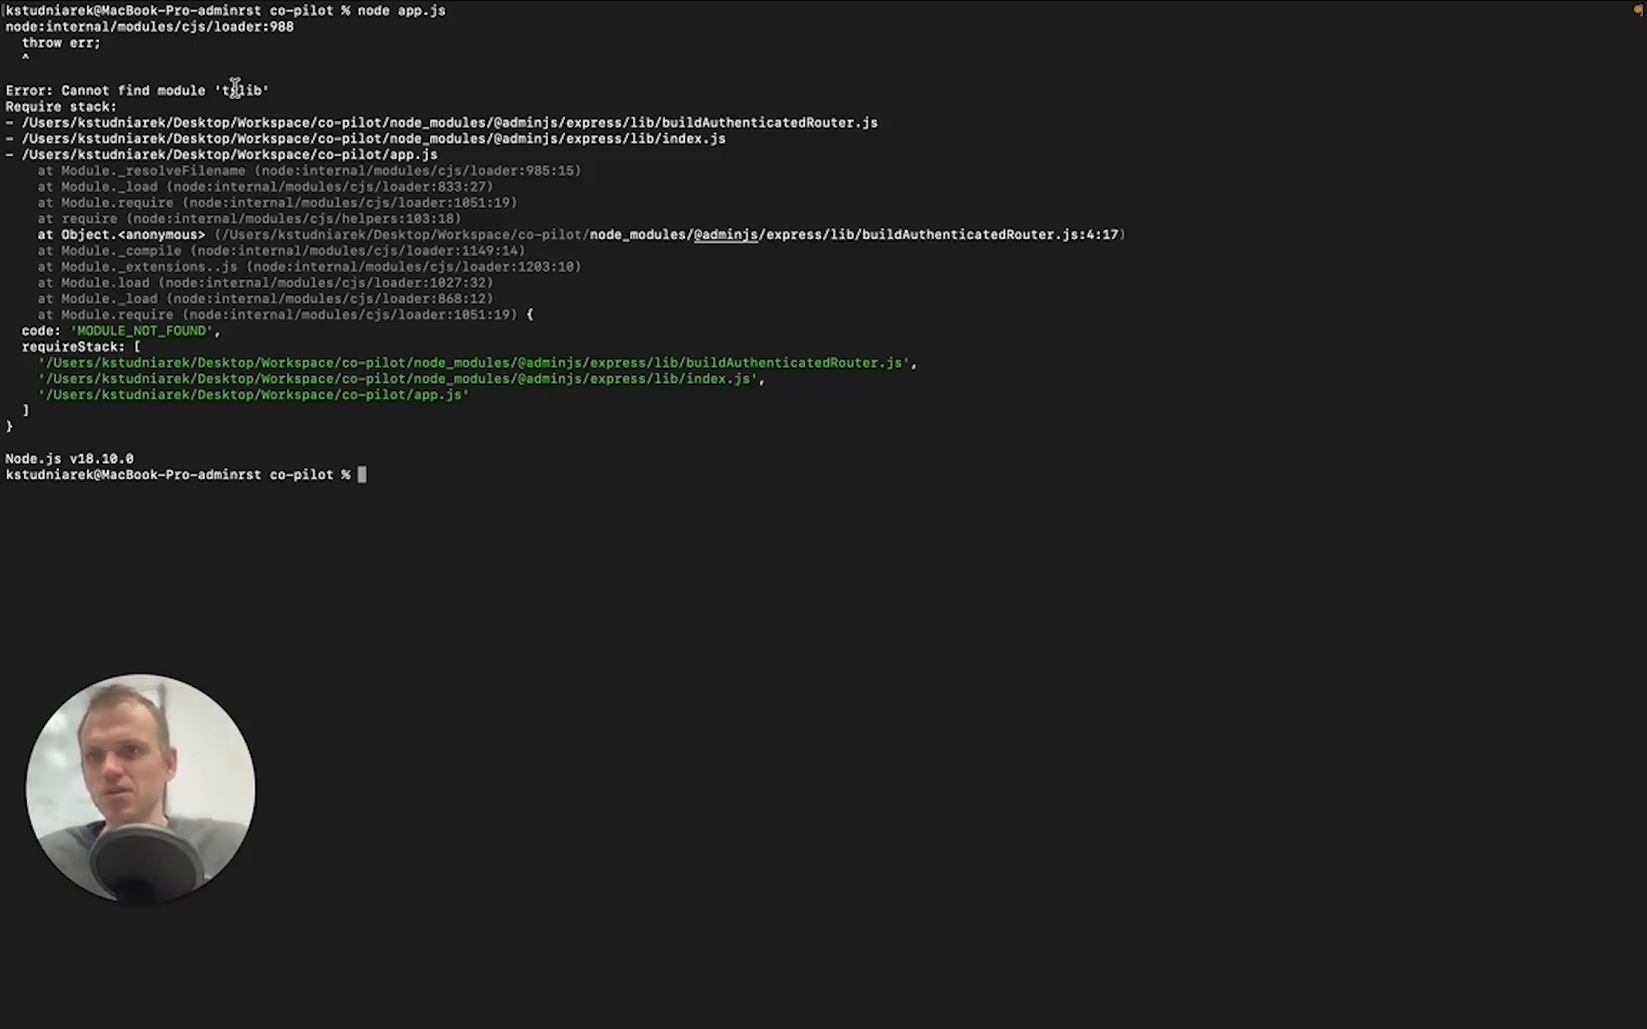
{"action": "key", "text": "cmd+tab"}
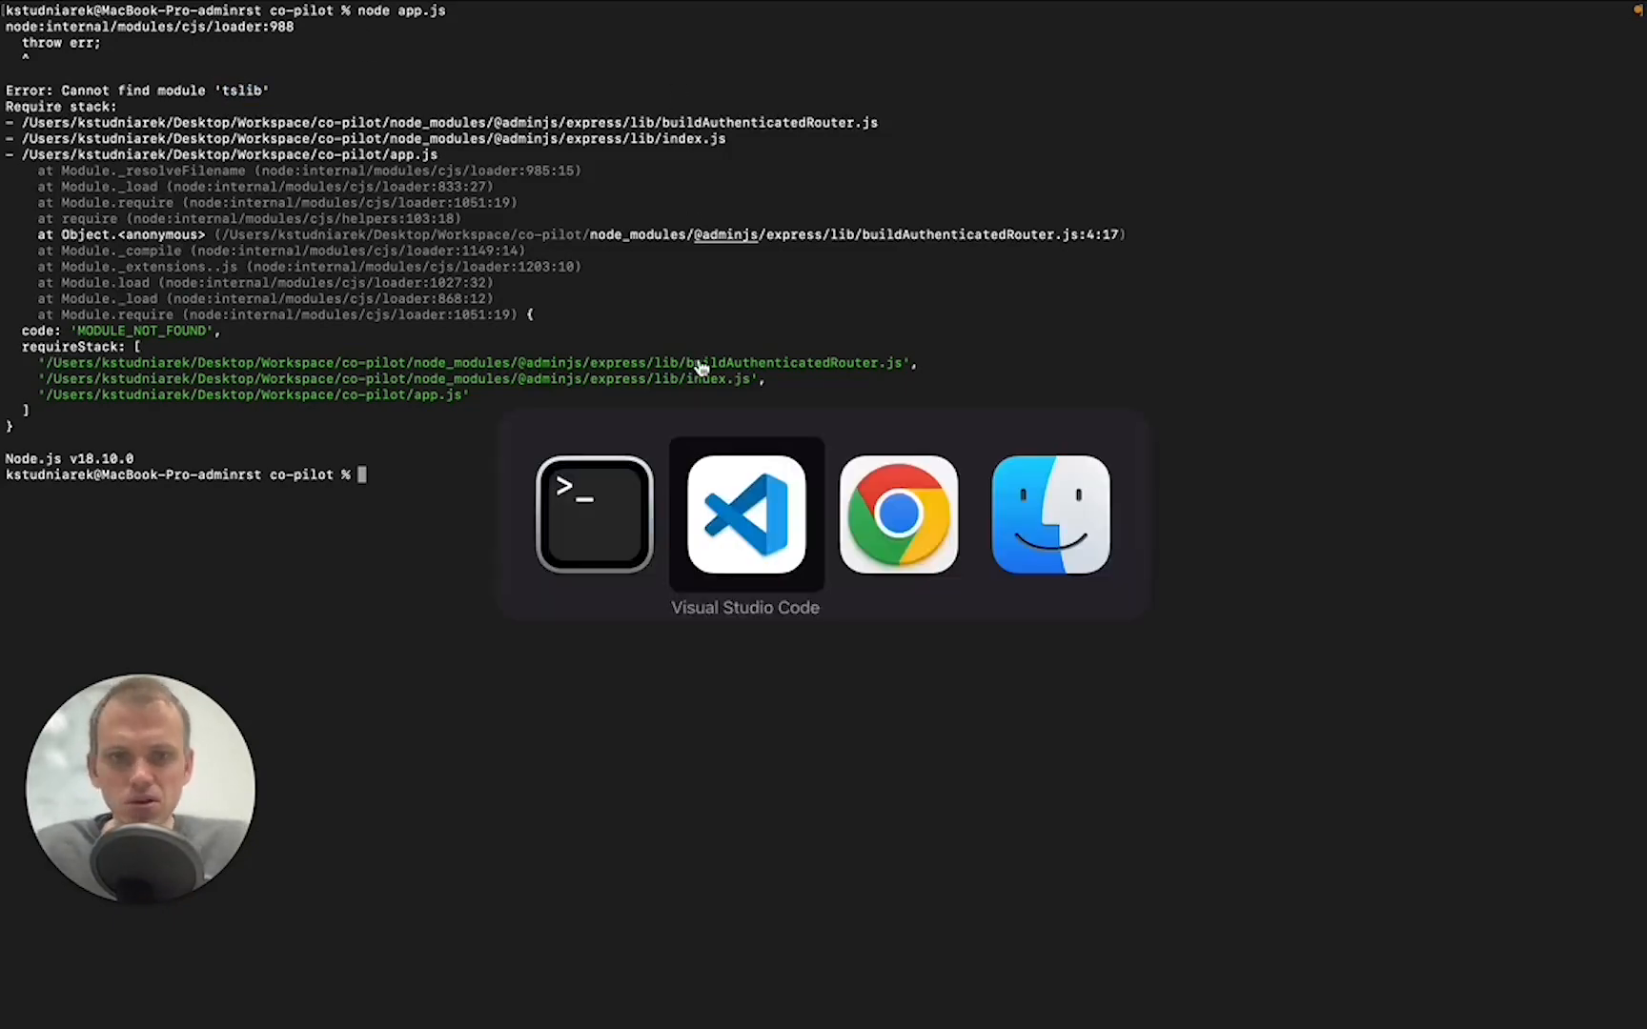
- Copy 'yarn add express tslib express-formidable express-session' from the AdminJS docs for the terminal
{"action": "left_click", "coordinate": [898, 514]}
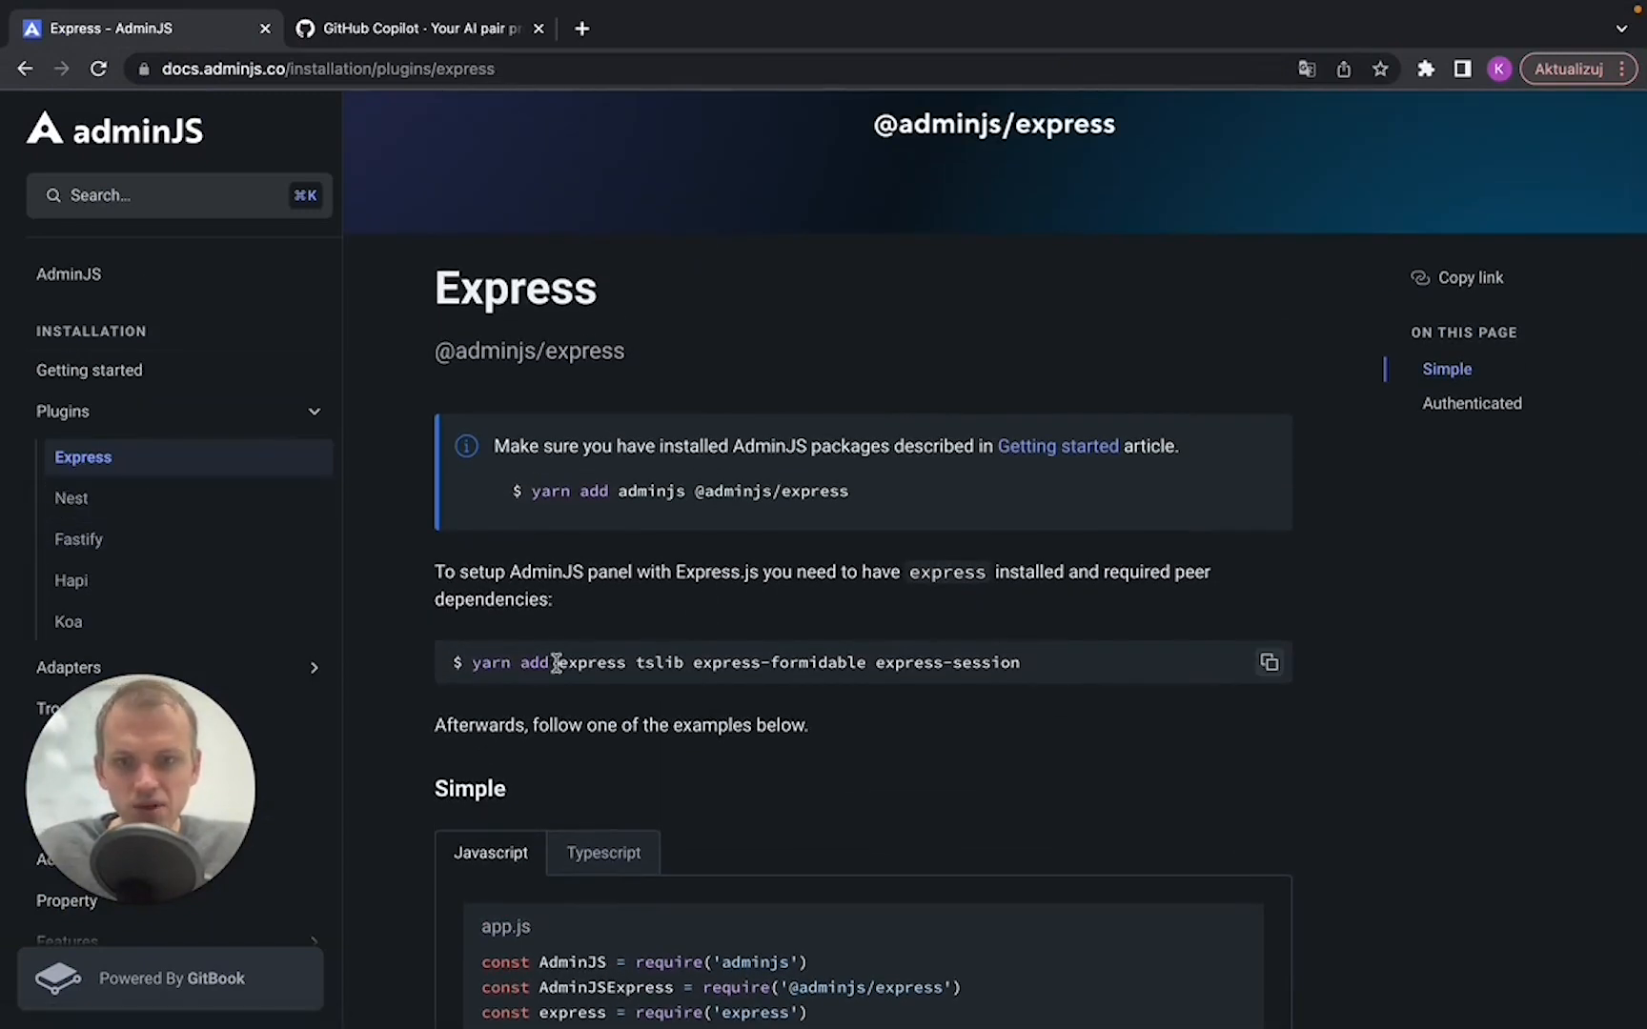
{"action": "mouse_move", "coordinate": [475, 664]}
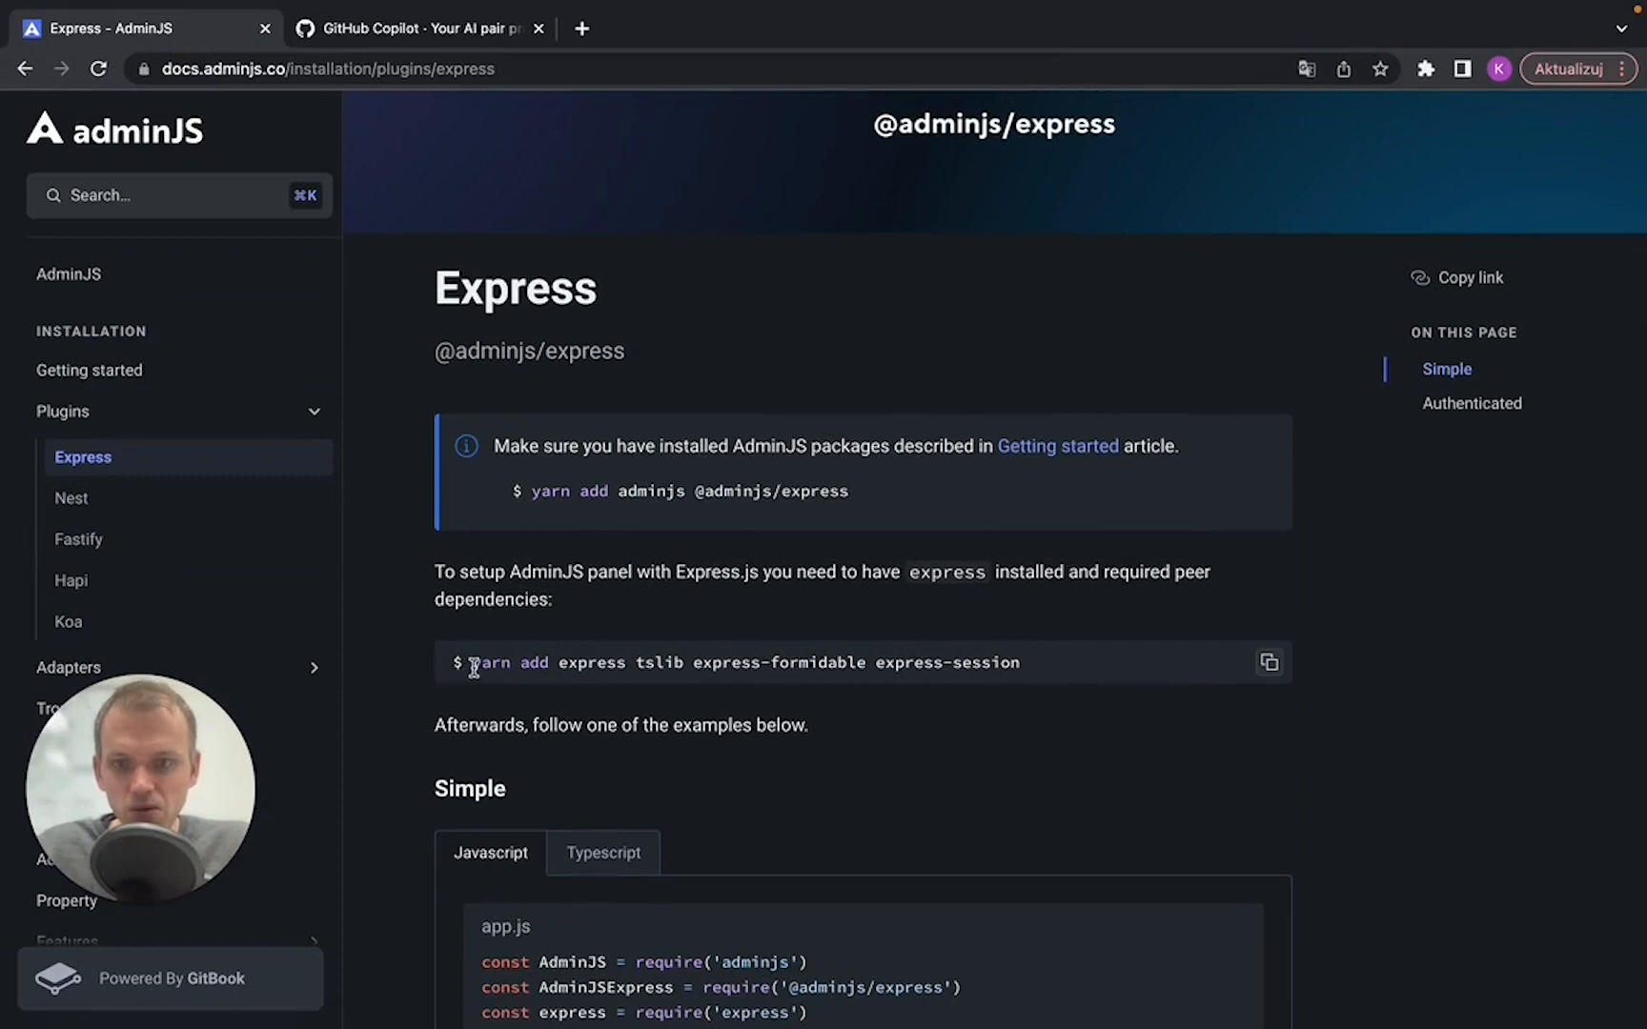
{"action": "left_click_drag", "start_coordinate": [472, 663], "coordinate": [1035, 664]}
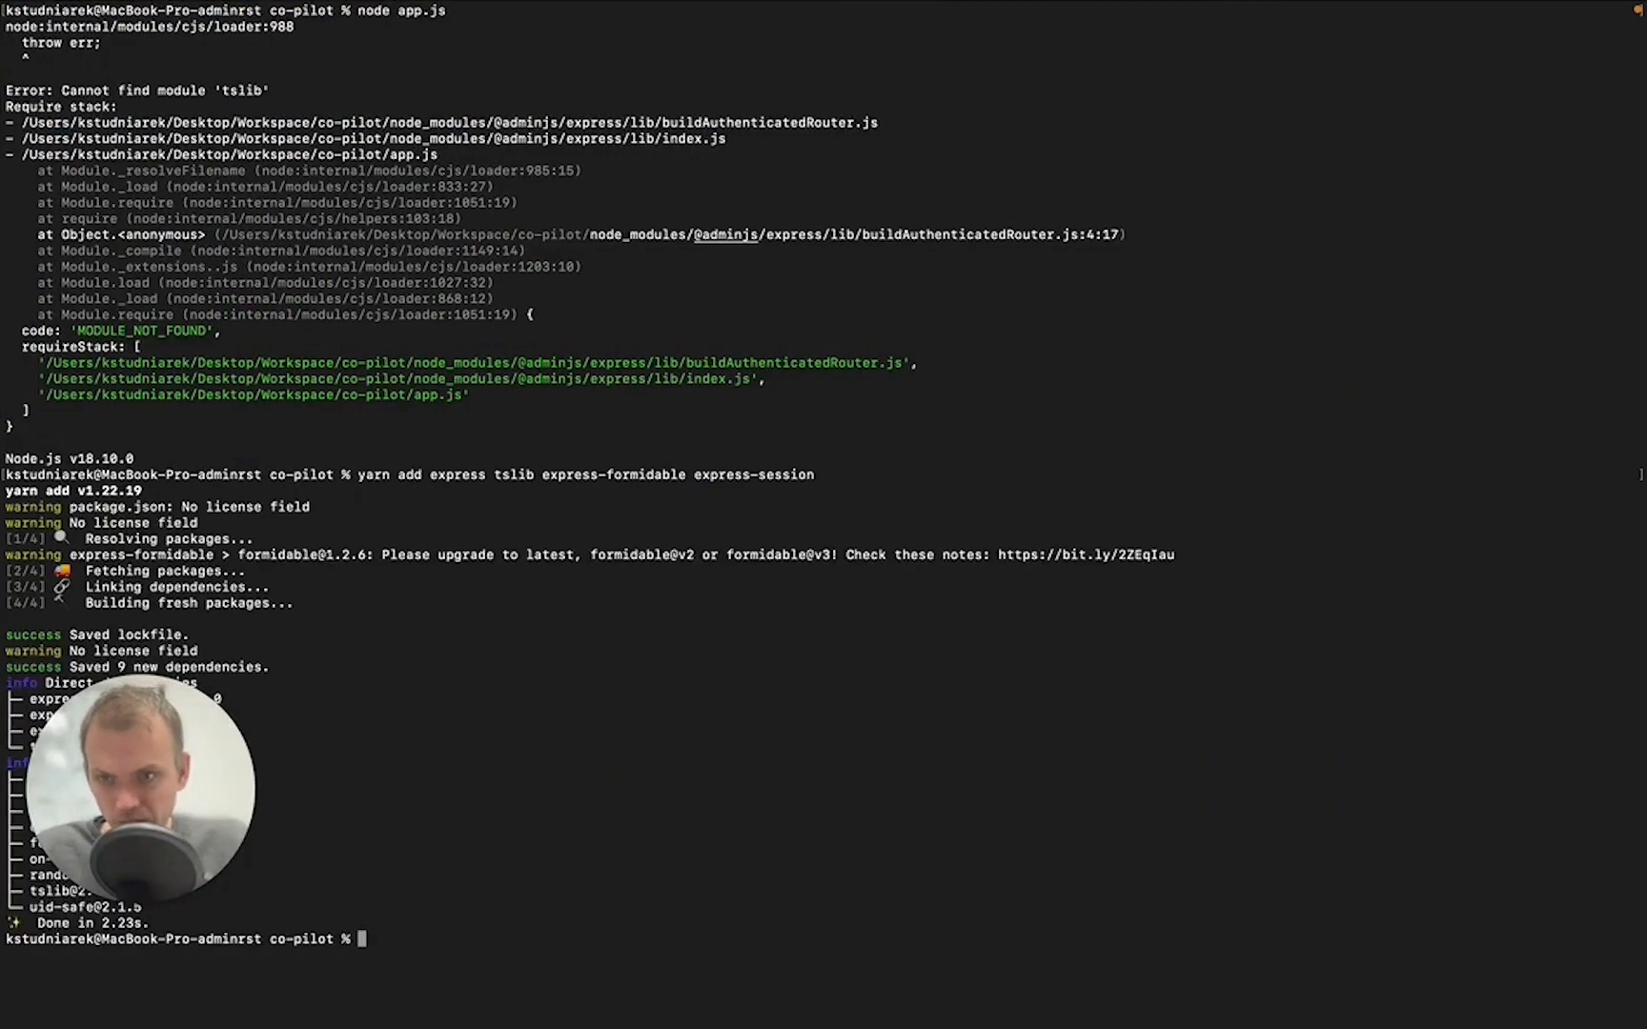
- Run node app.js successfully, listening on port 3000, and clear the screen
{"action": "type", "text": "node app.js"}
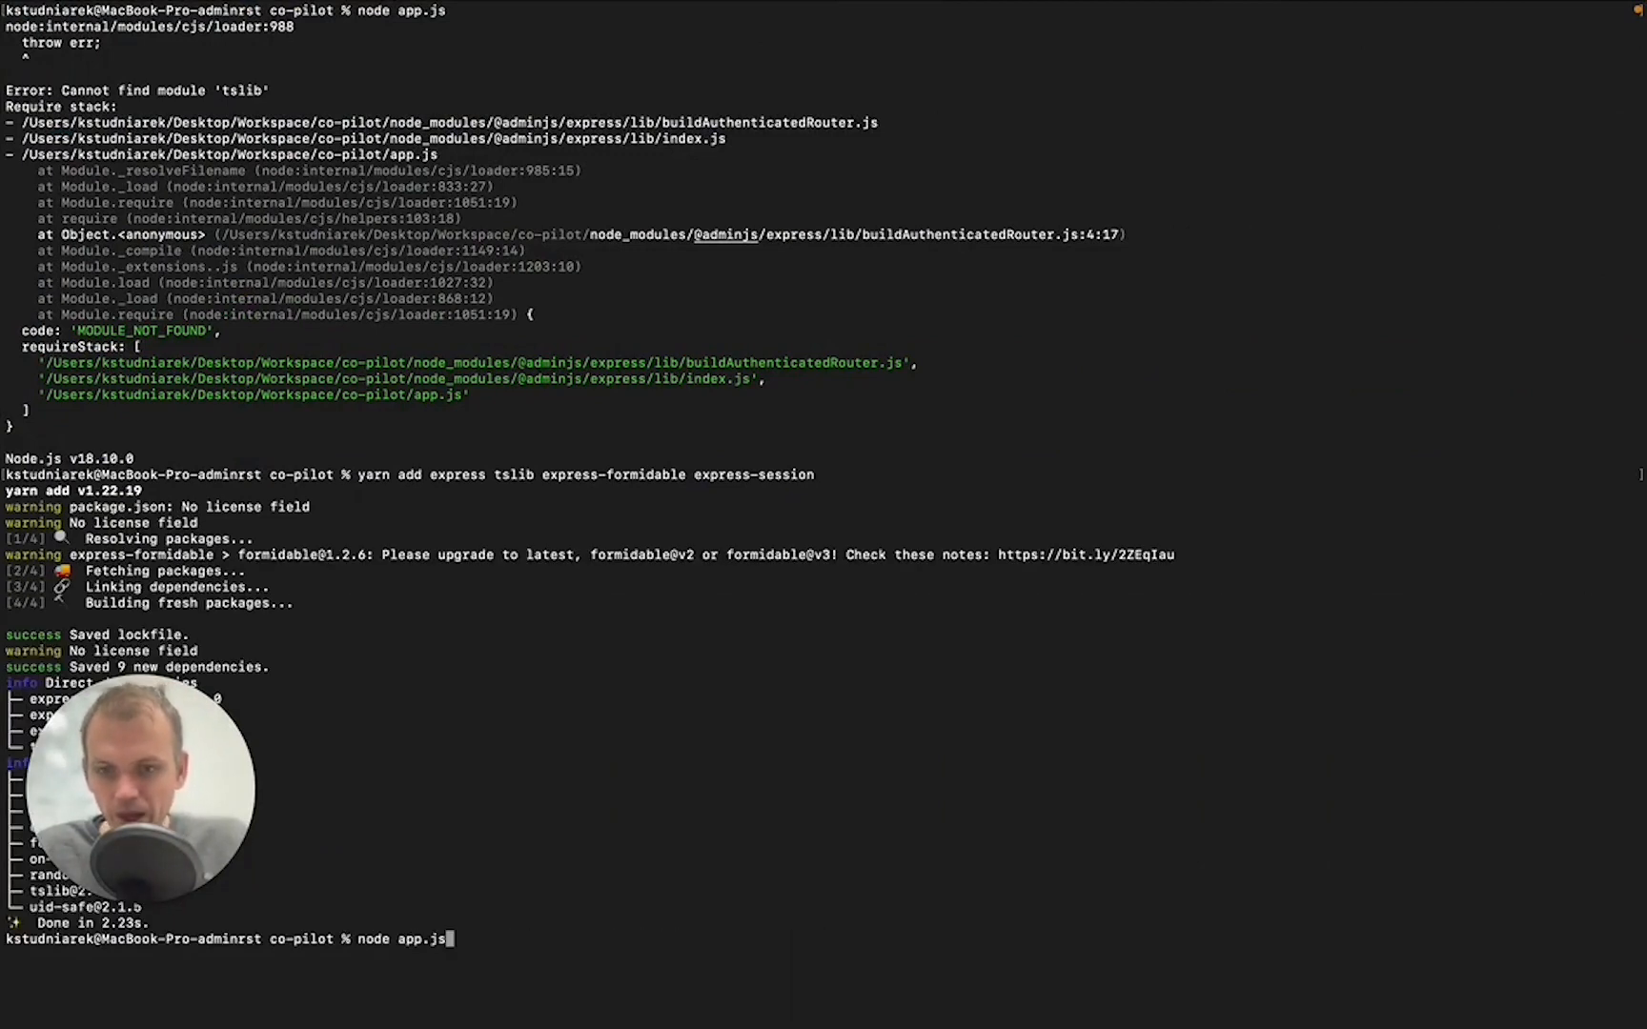
{"action": "type", "text": "c"}
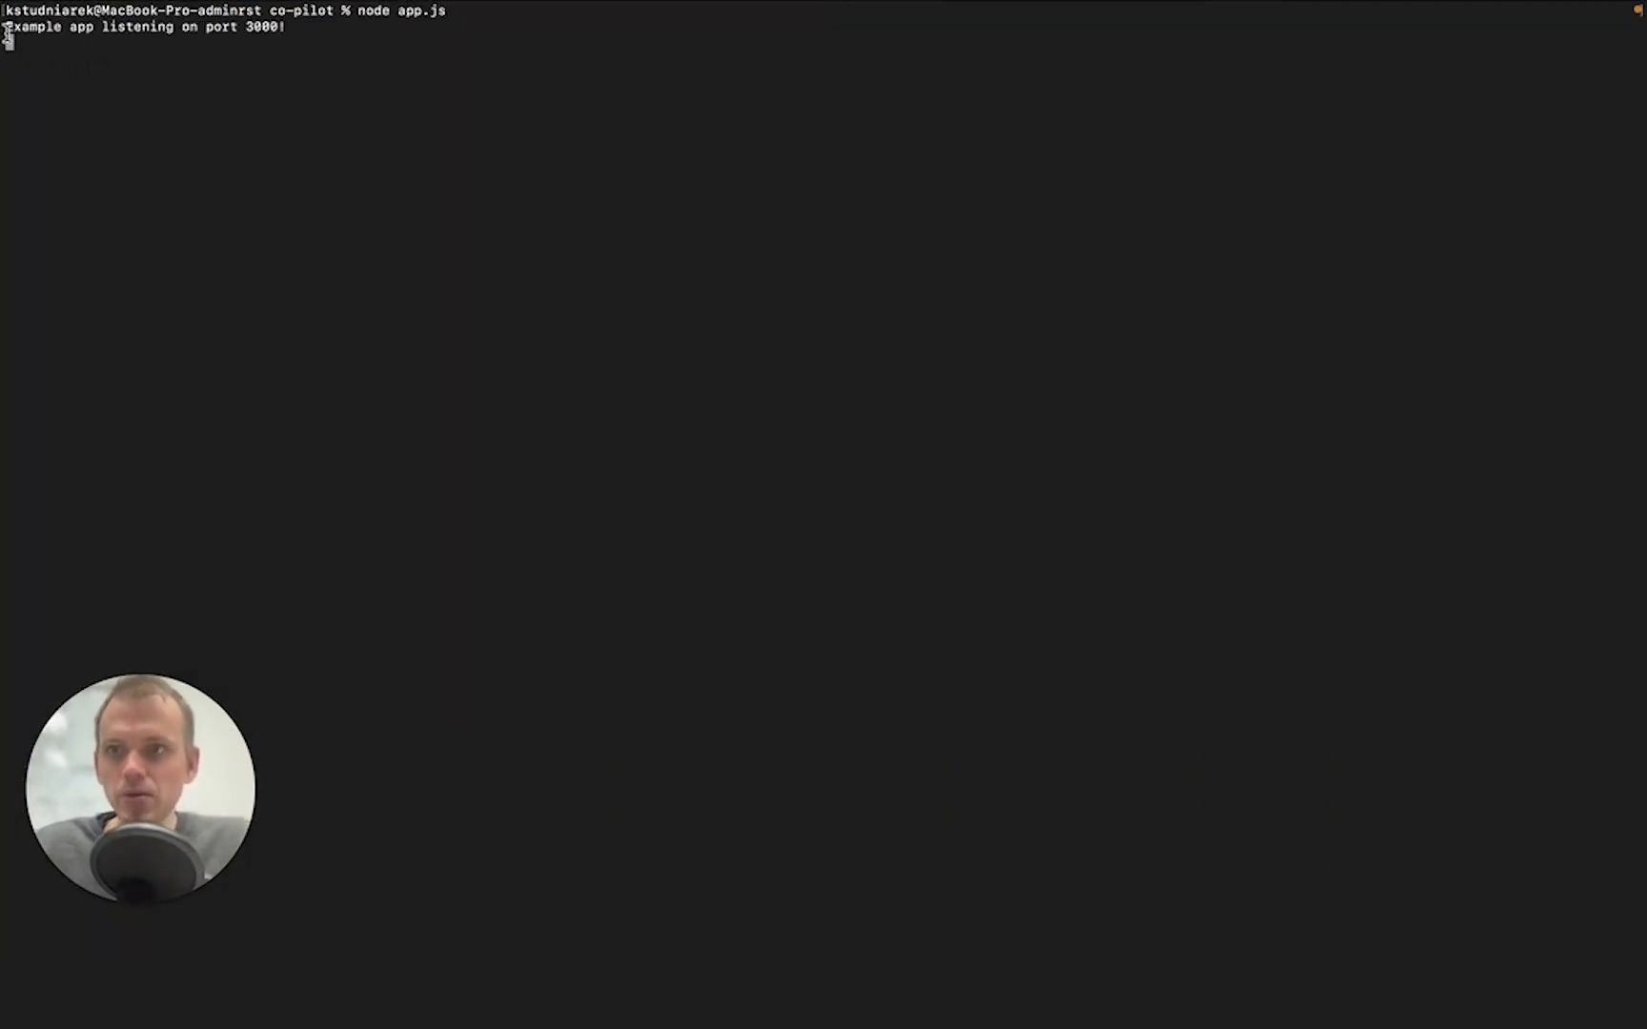
- View the AdminJS 'Welcome on Board!' dashboard at localhost:3000/admin in Chrome
{"action": "key", "text": "cmd+tab"}
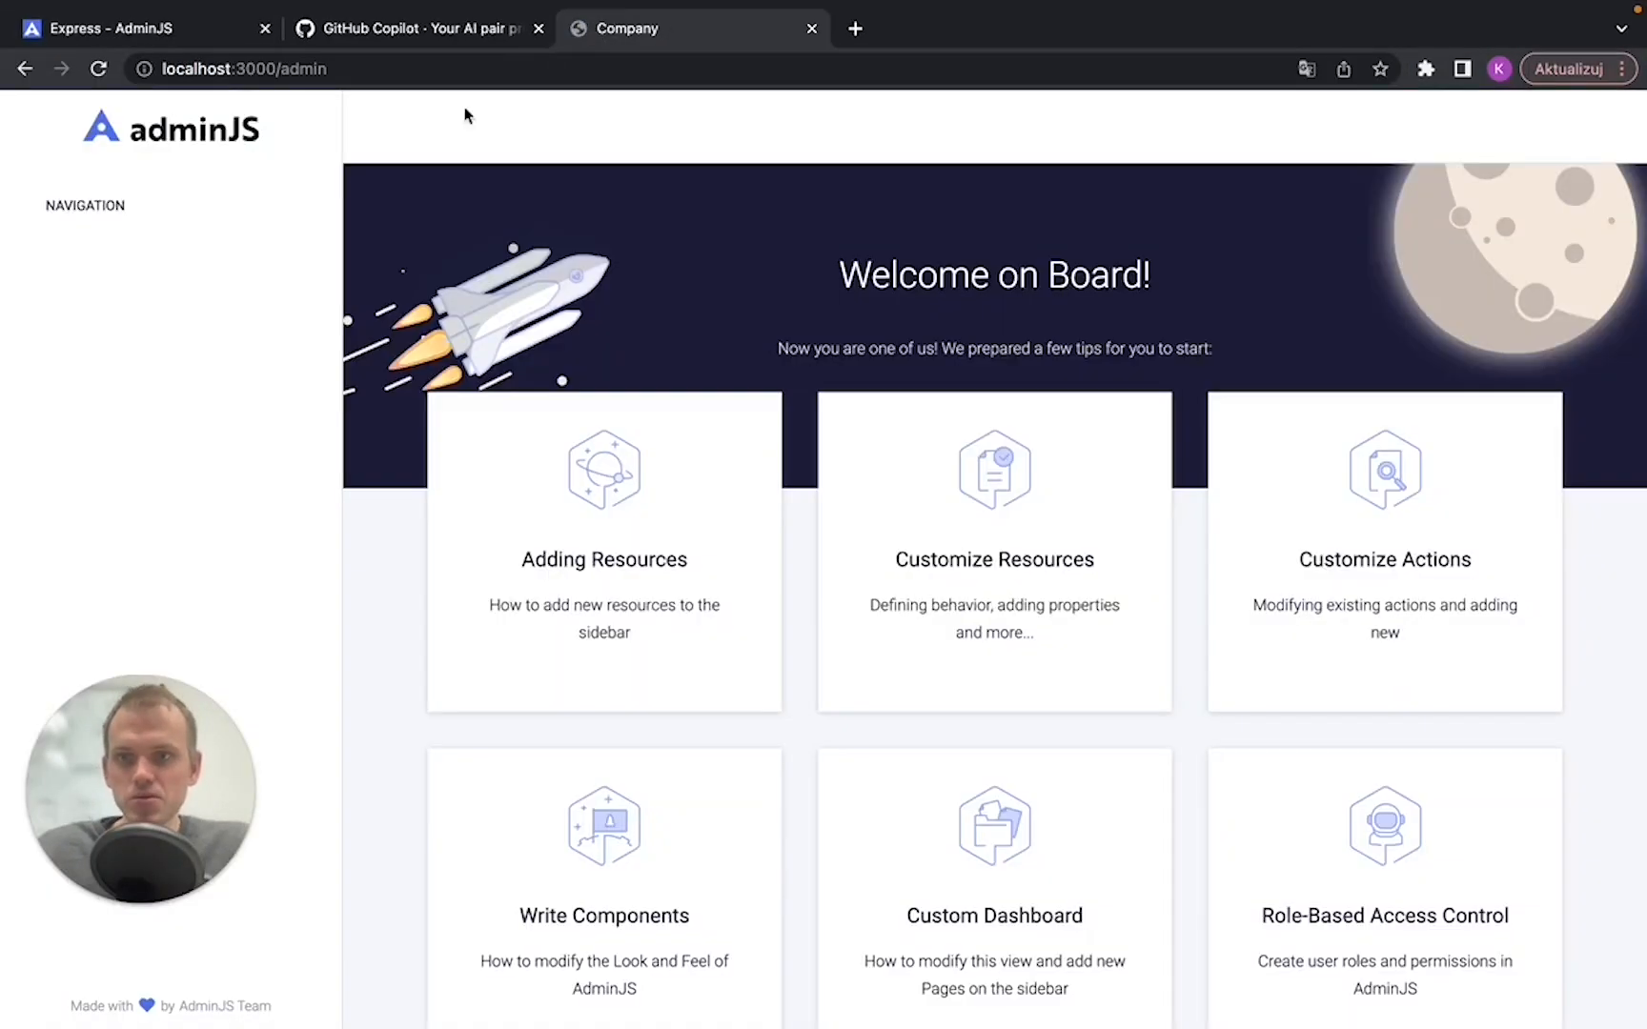
{"action": "mouse_move", "coordinate": [778, 577]}
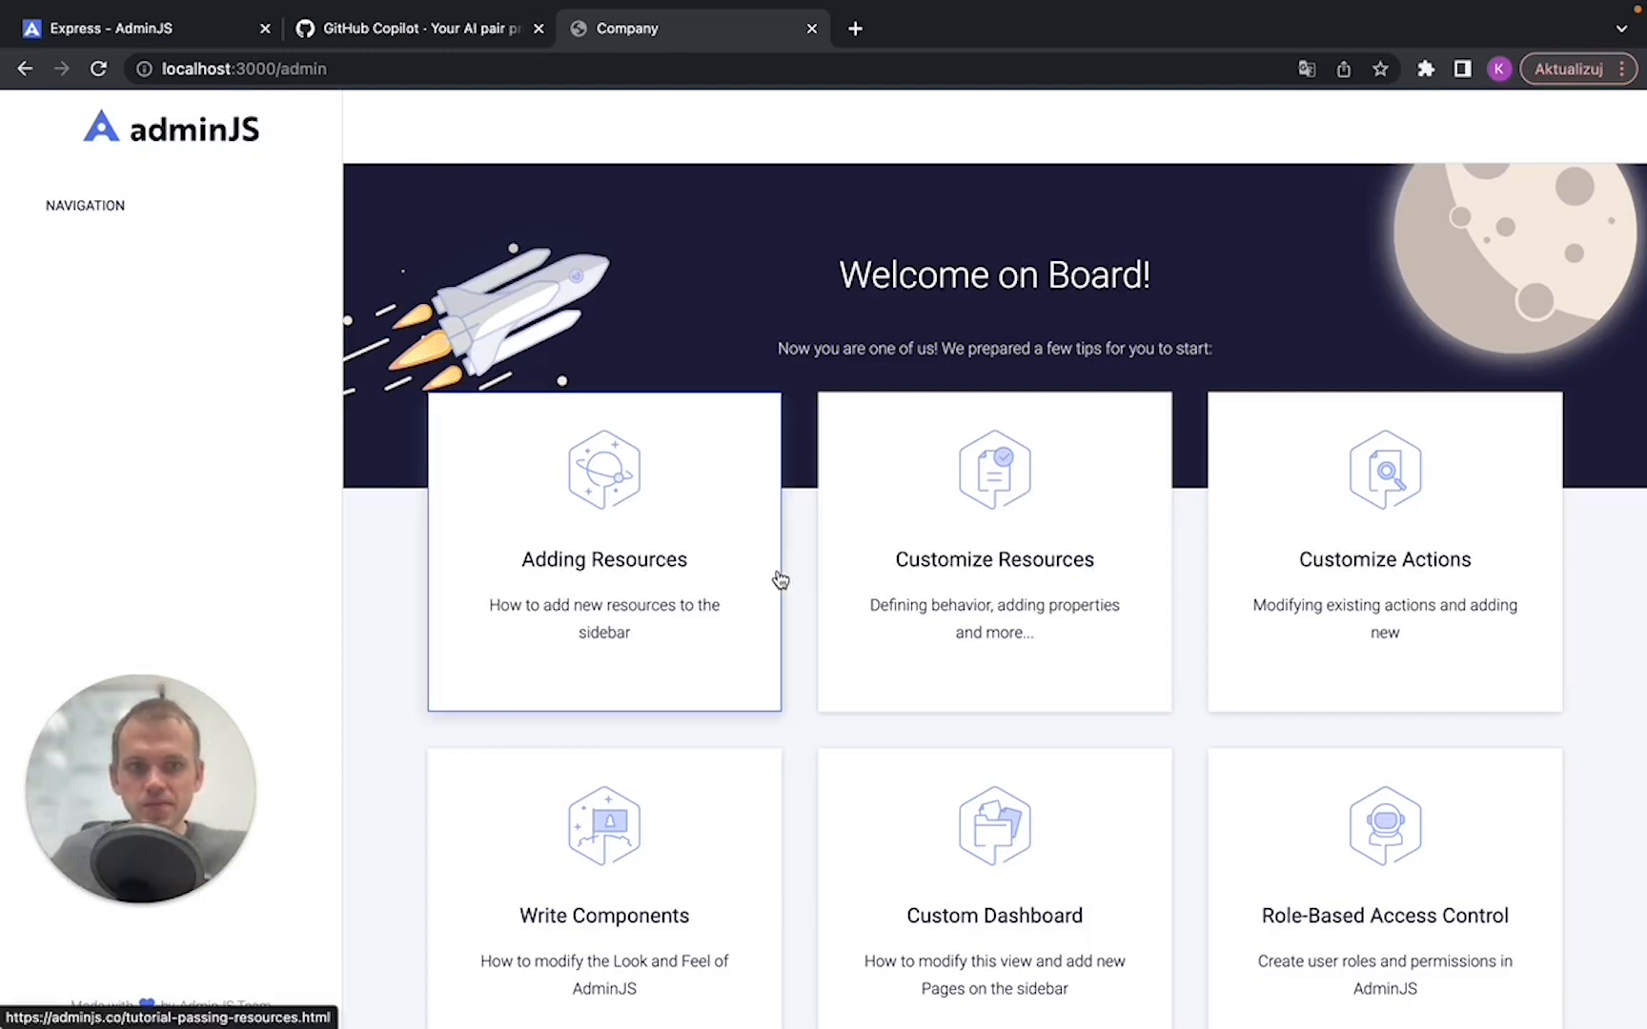